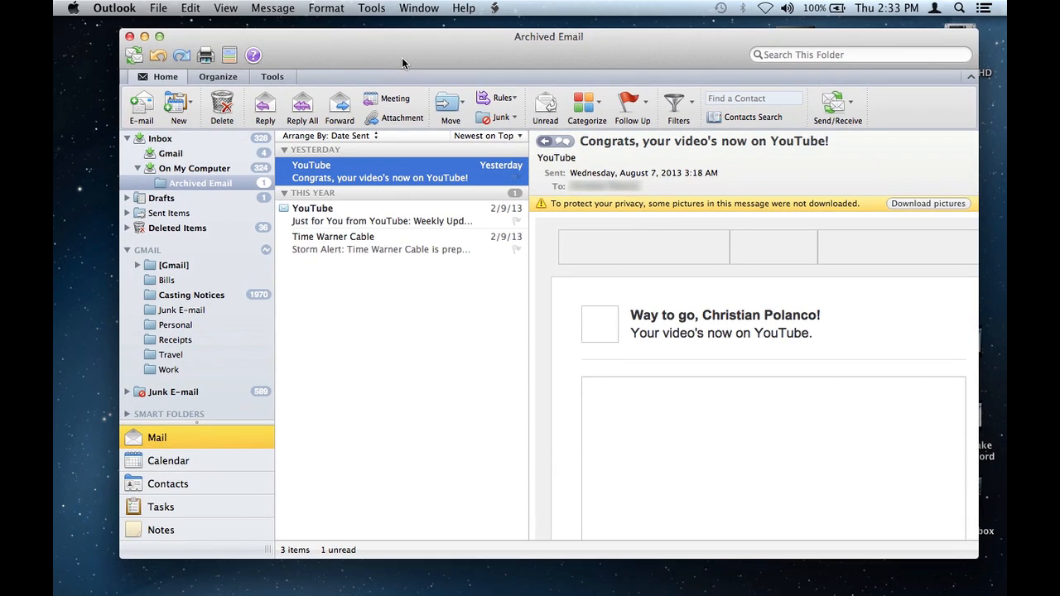
mouse_move(315, 331)
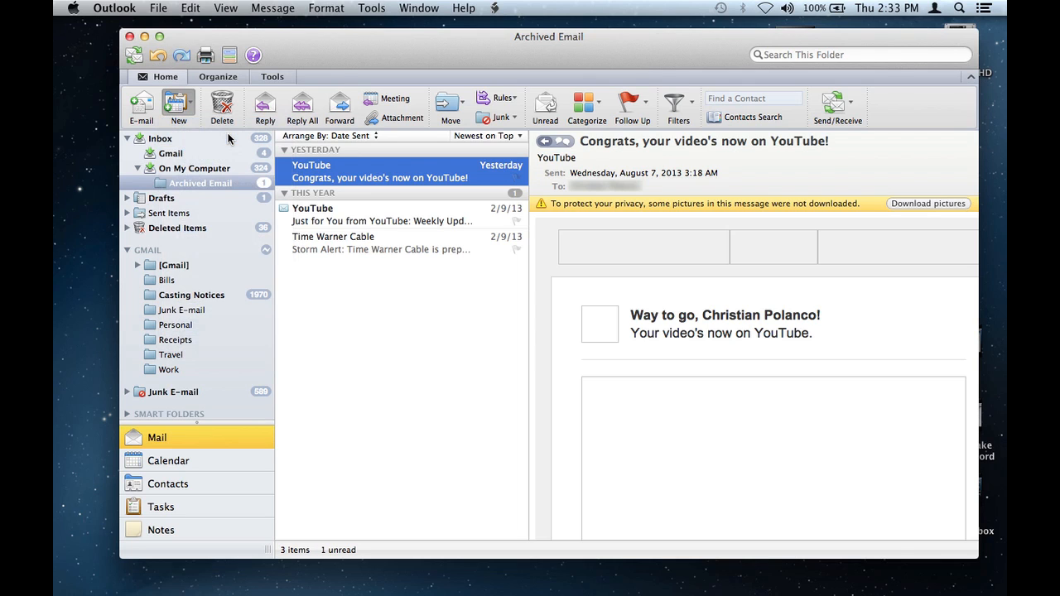
left_click(140, 108)
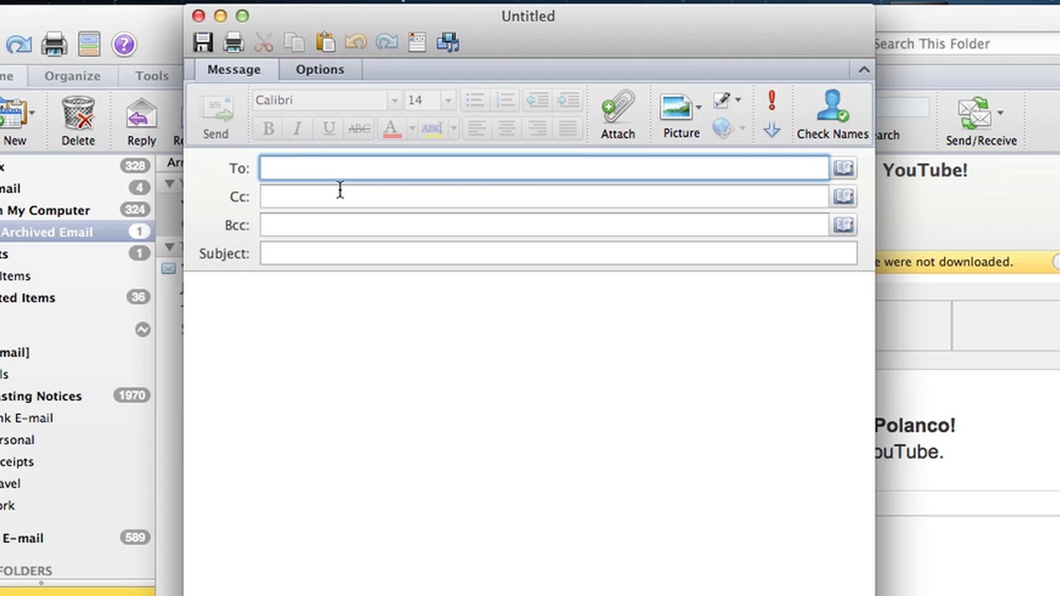
type("mom")
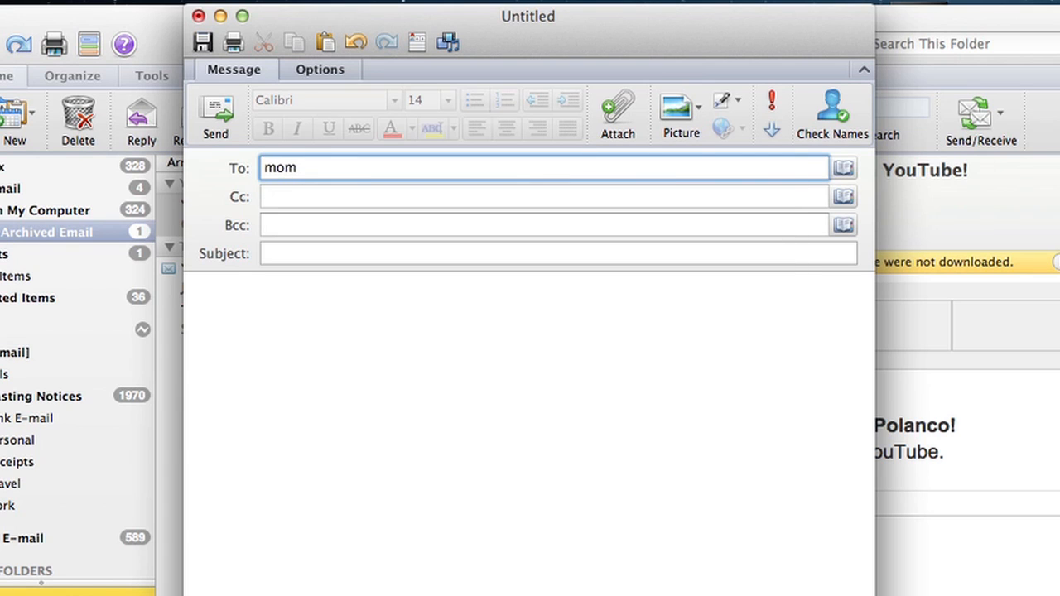
type("@fak")
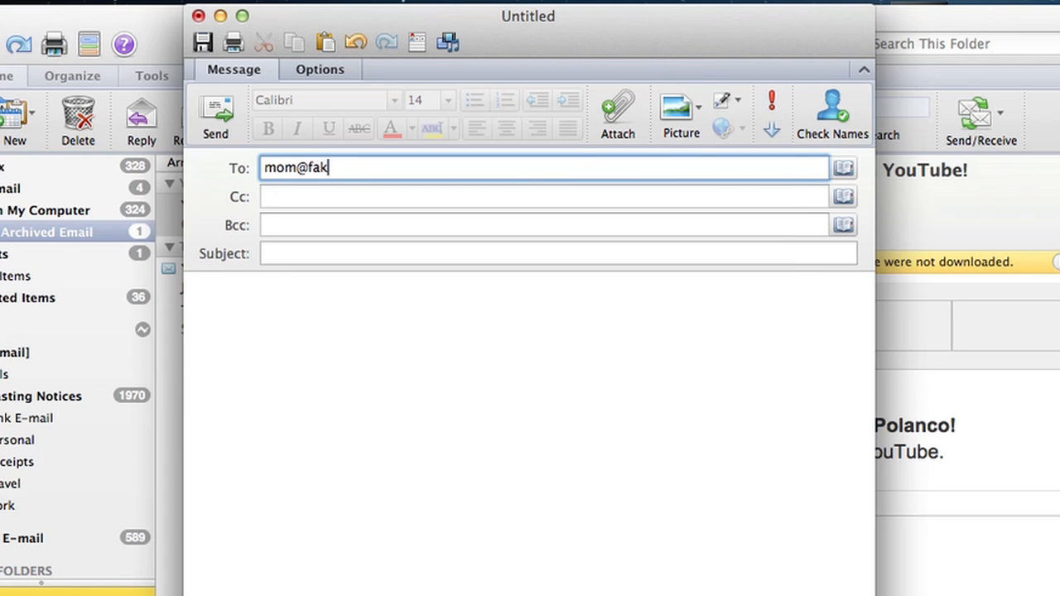
type("eme")
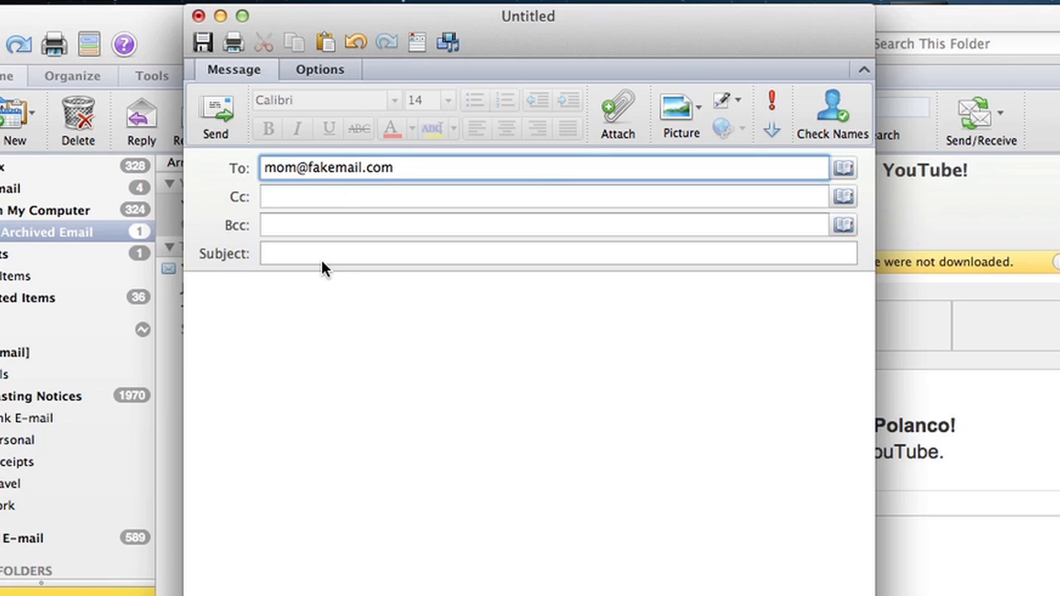
Set the subject to 'check my vacation photos'.
left_click(557, 253)
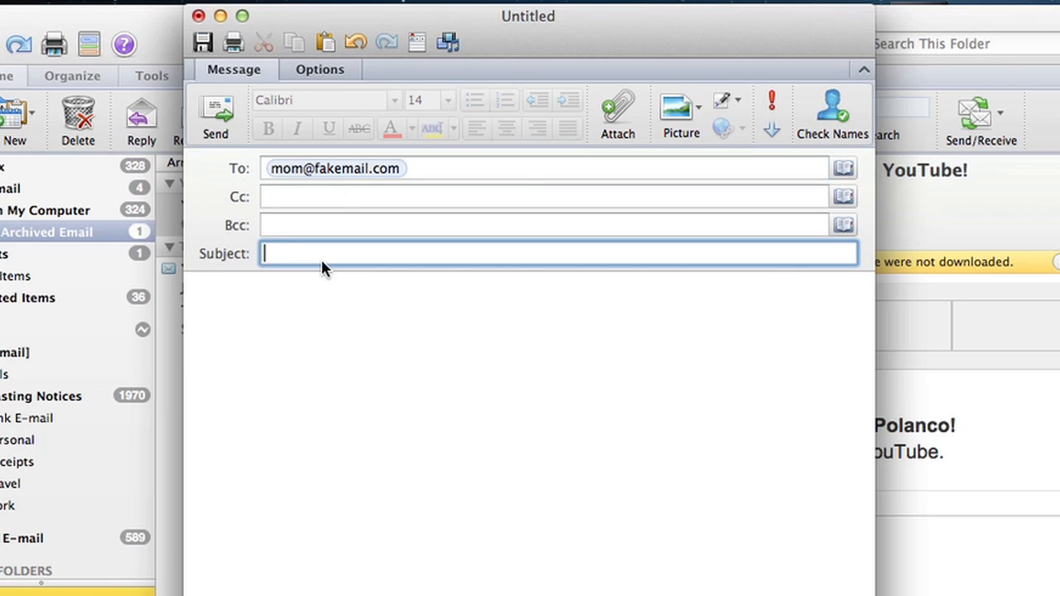
type("check m")
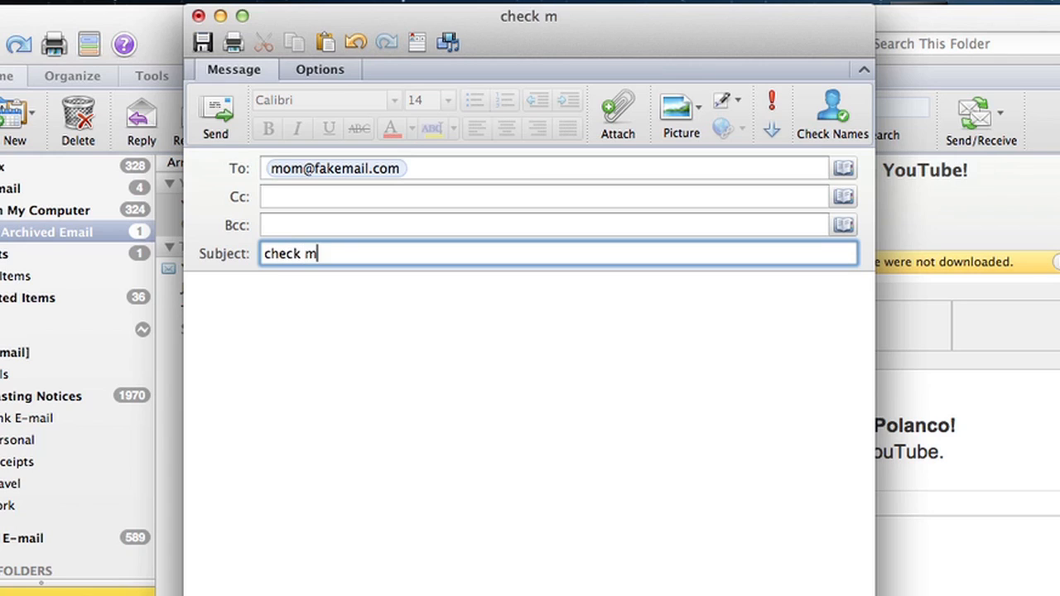
type("y vacation photos")
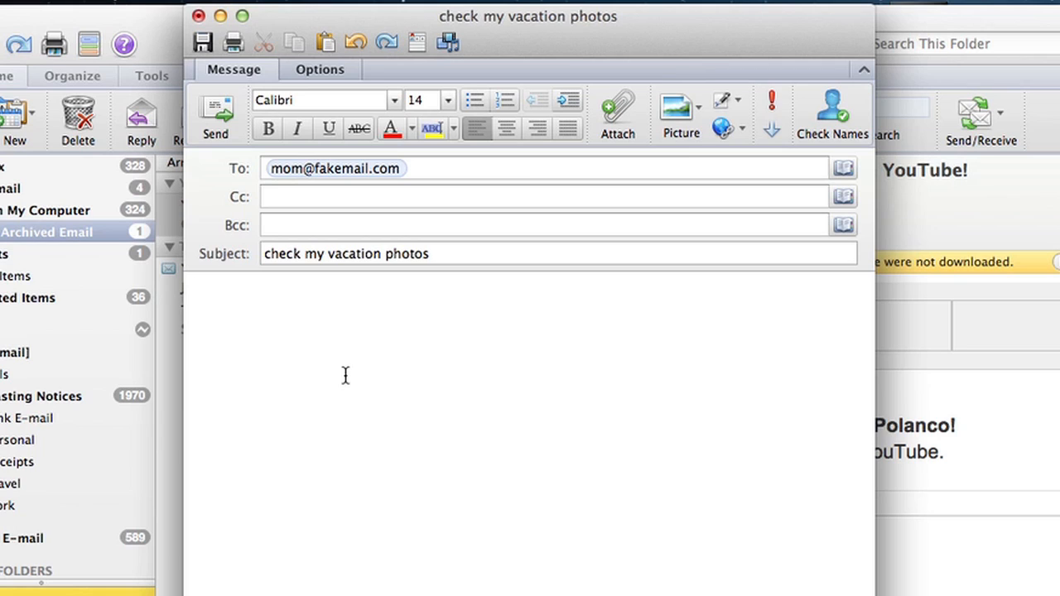
type("www")
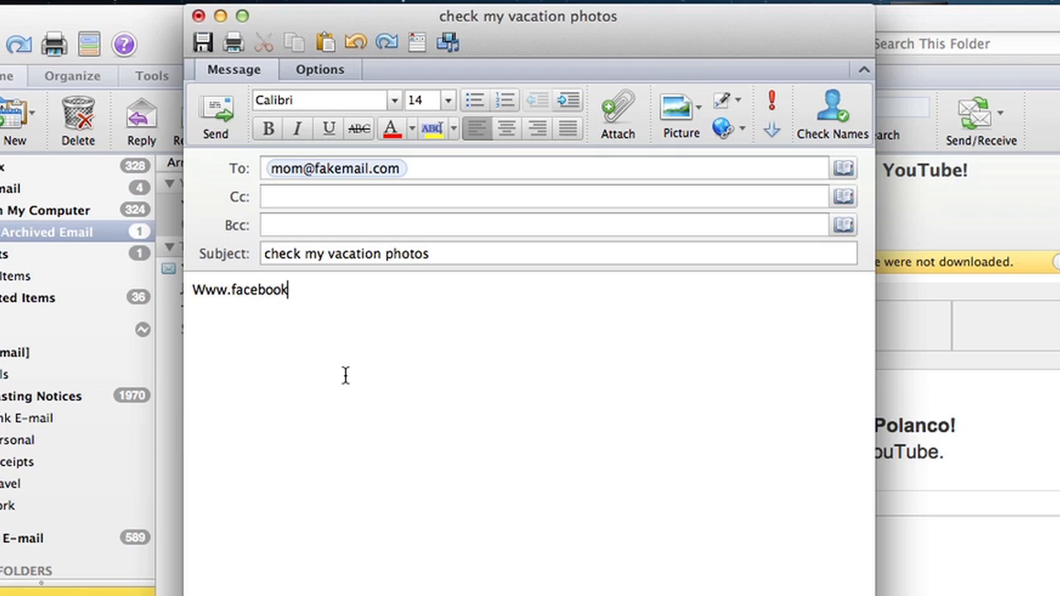
type(".com")
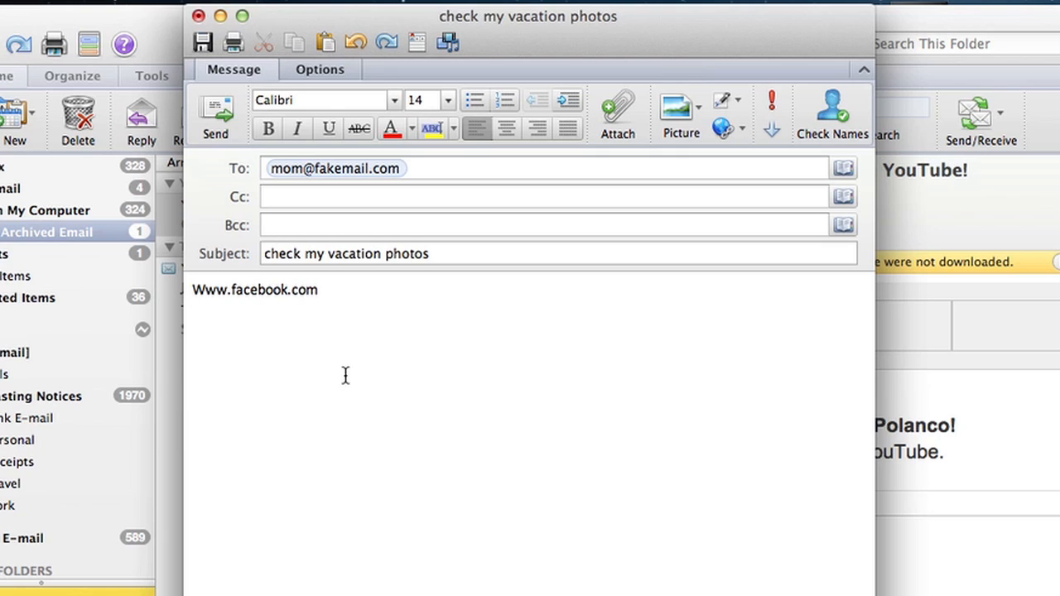
type("F")
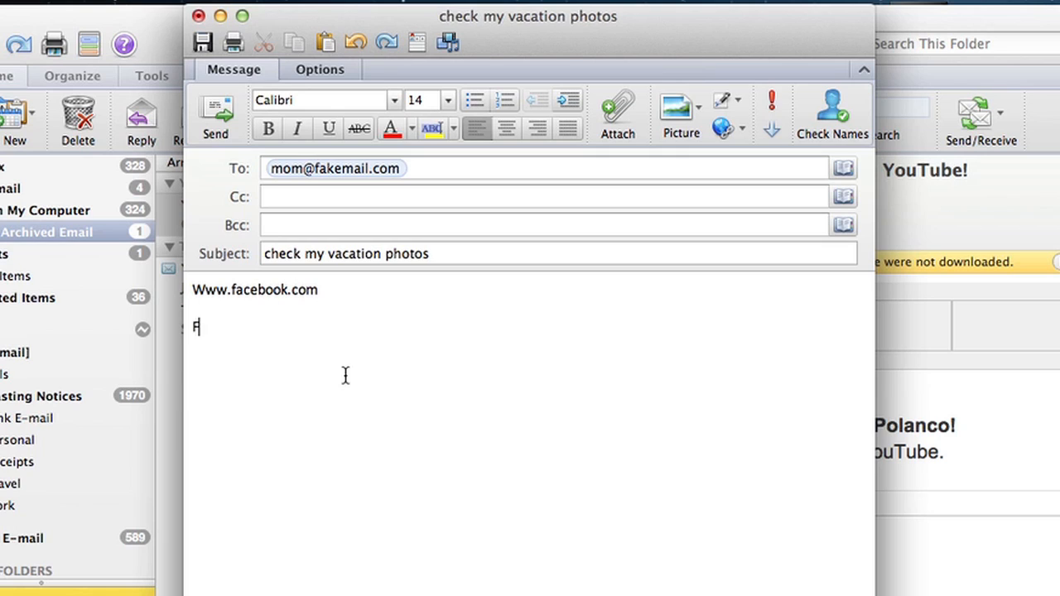
type("acebook")
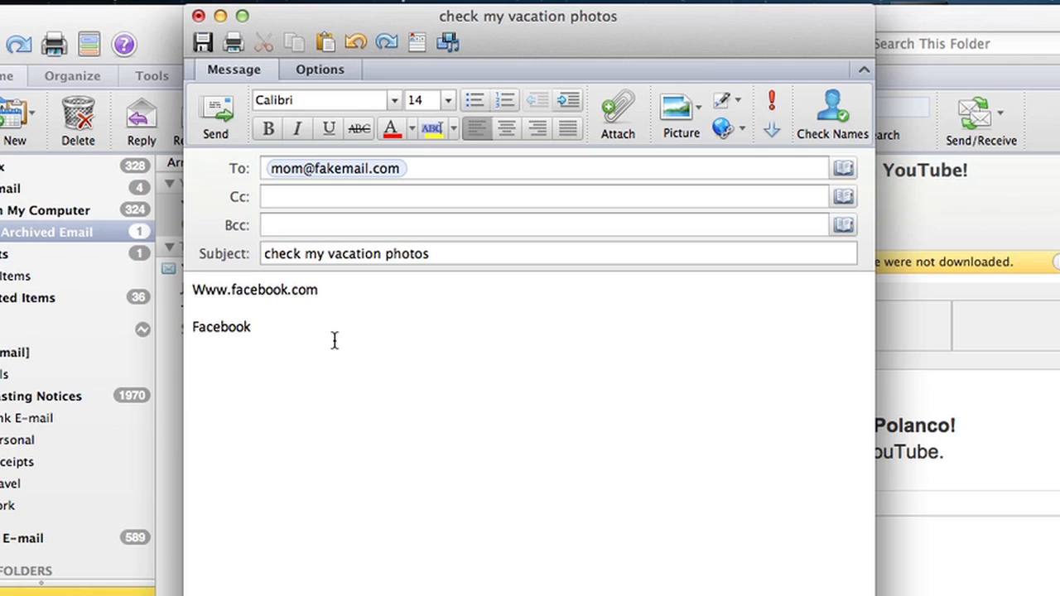
mouse_move(272, 285)
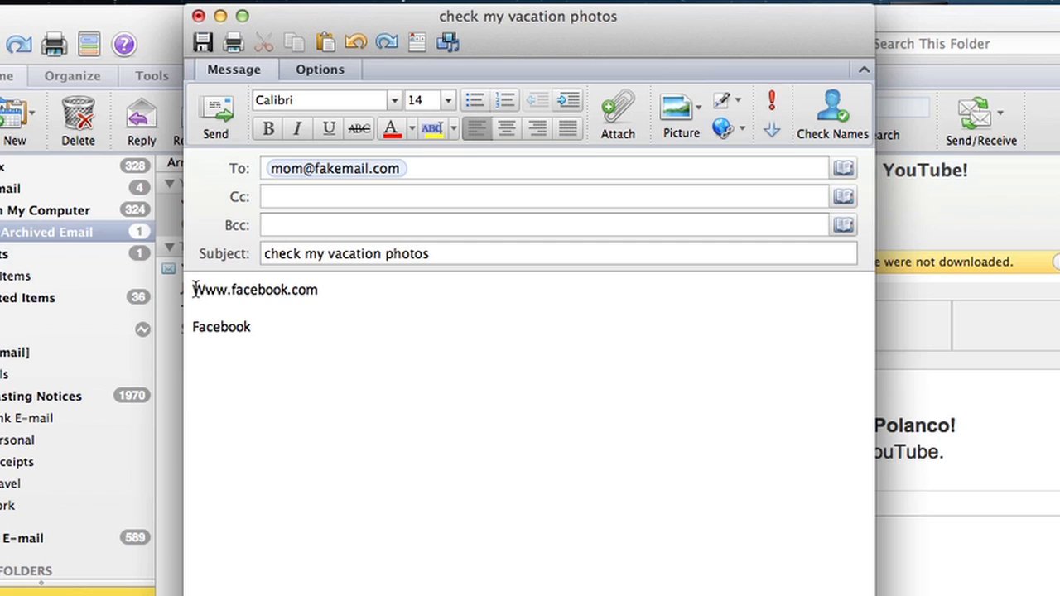
left_click_drag(192, 288, 325, 288)
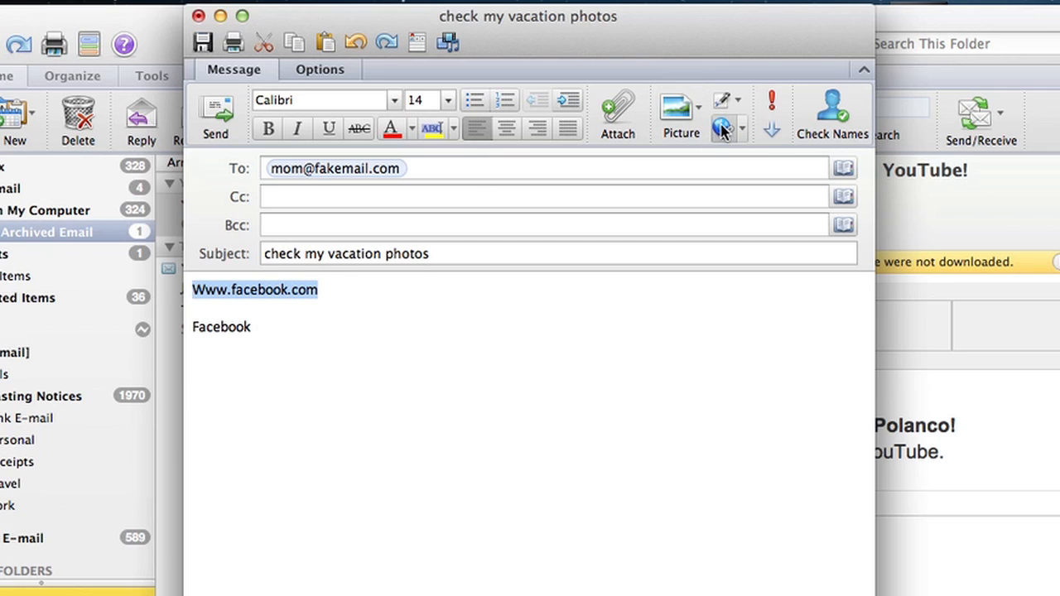
mouse_move(722, 130)
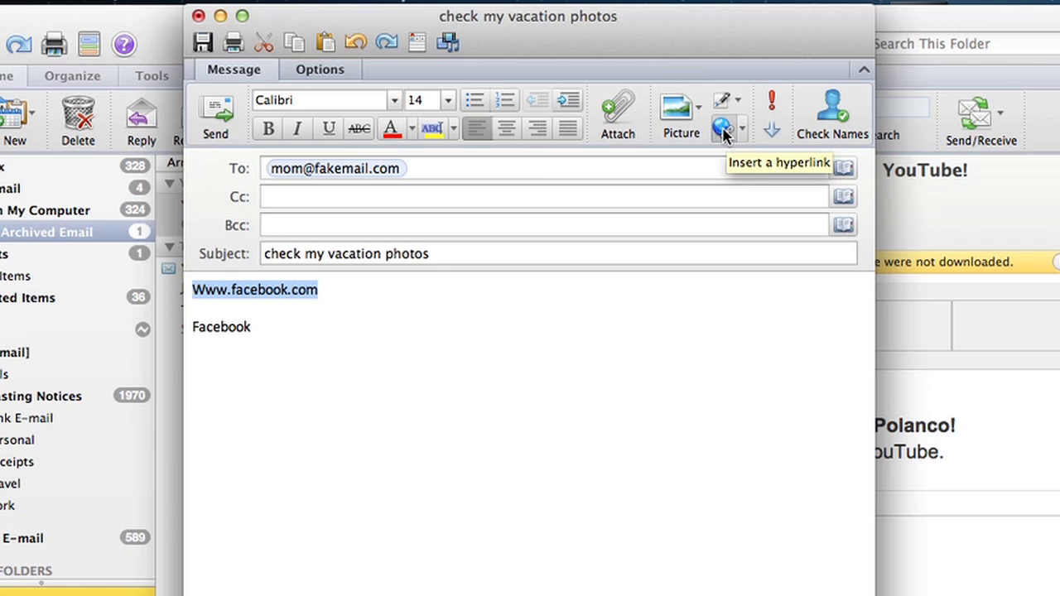
left_click(722, 129)
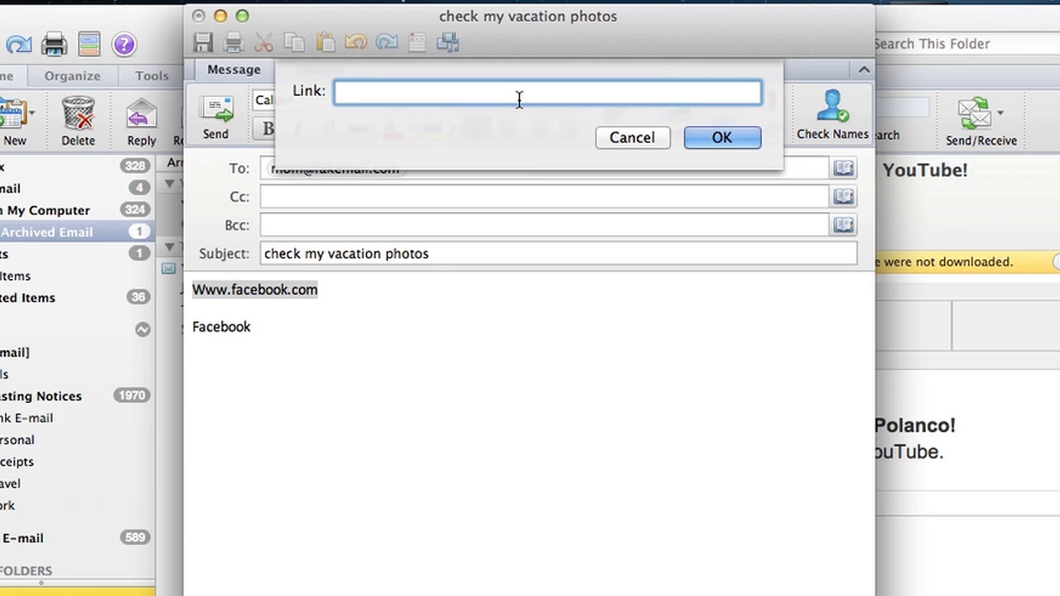
type("w")
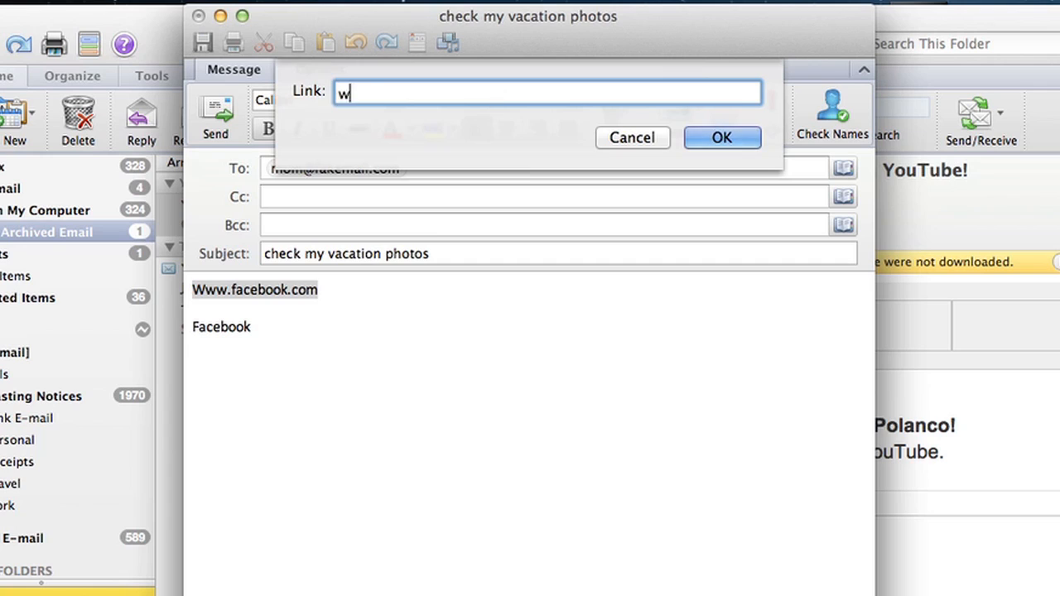
type("ww.")
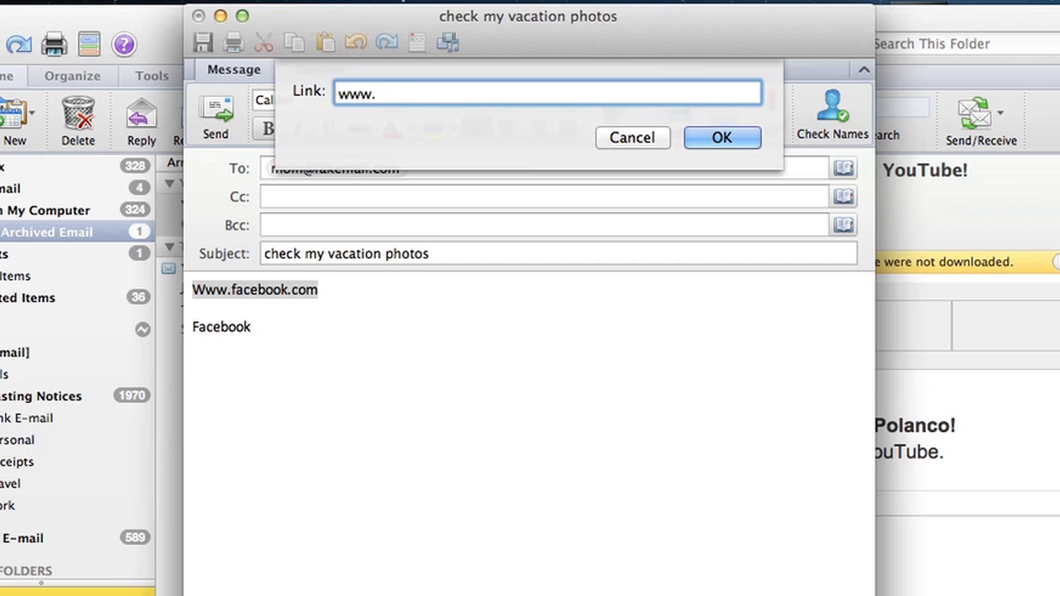
type("facebook")
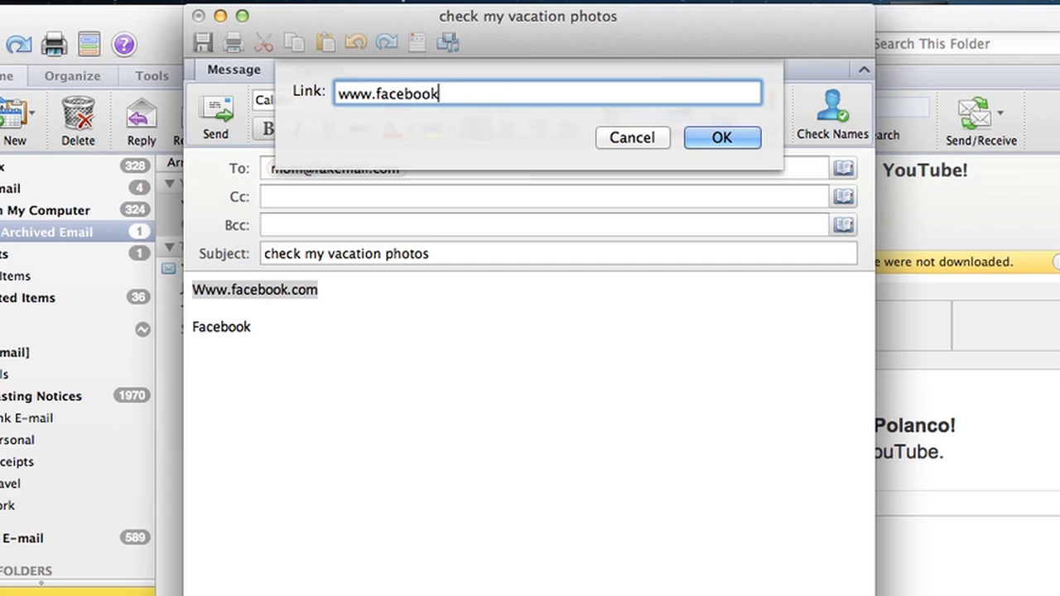
type(".com")
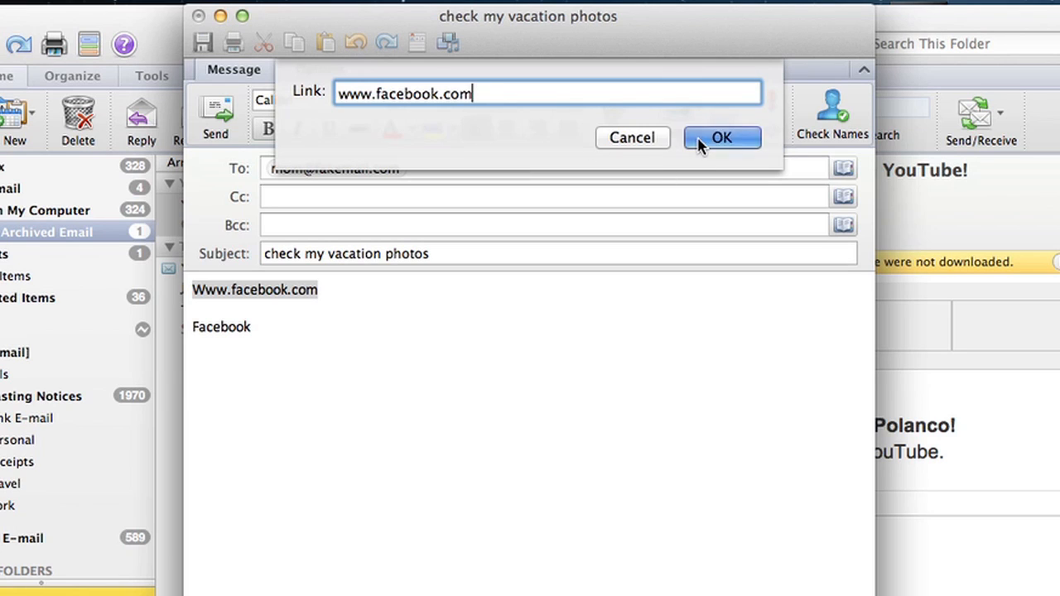
left_click(722, 137)
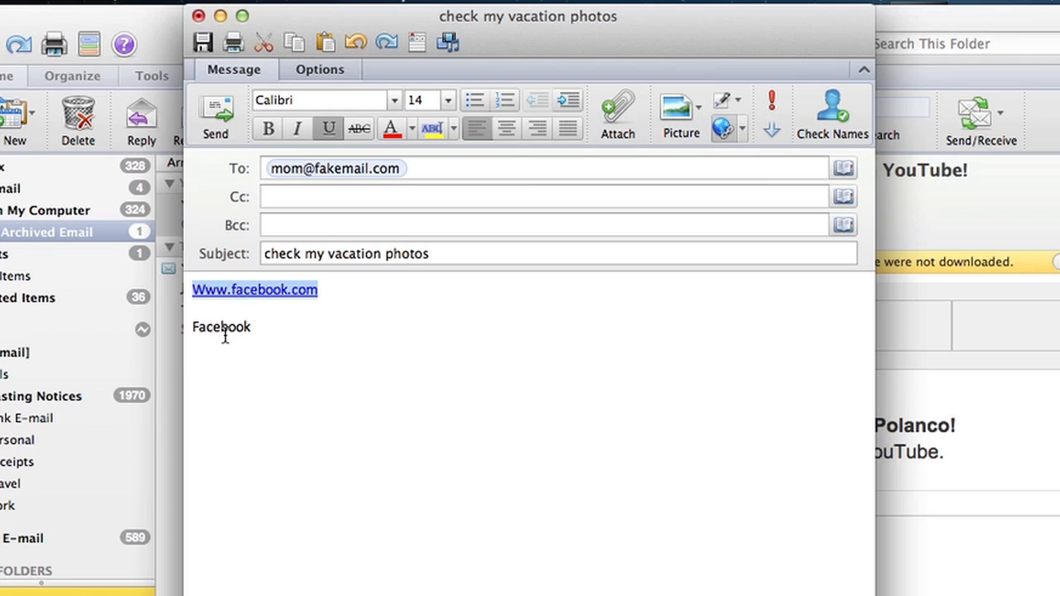
double_click(222, 326)
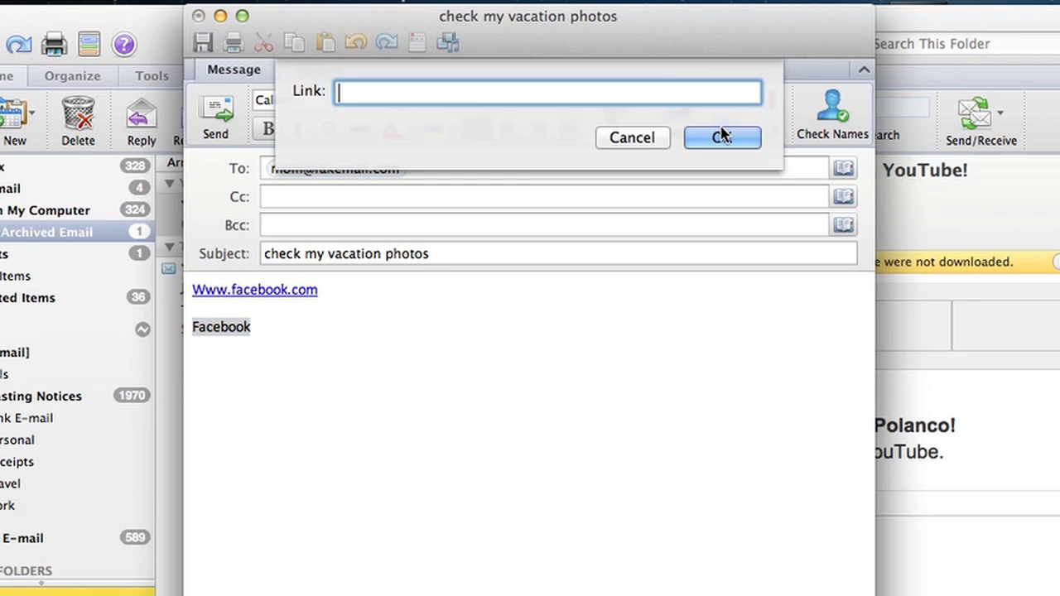
type("www.facebo")
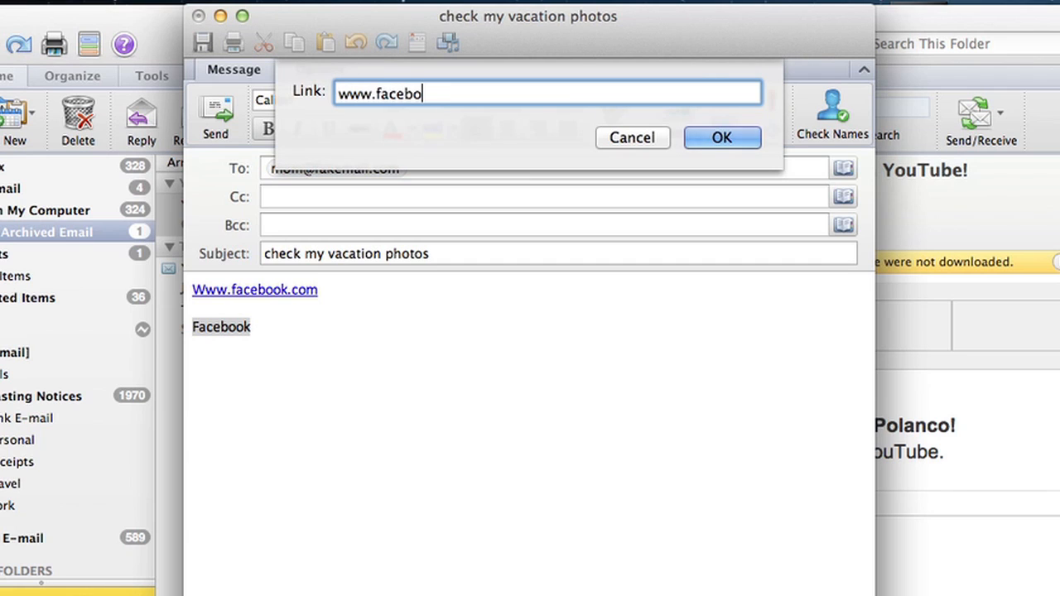
type("ok.com")
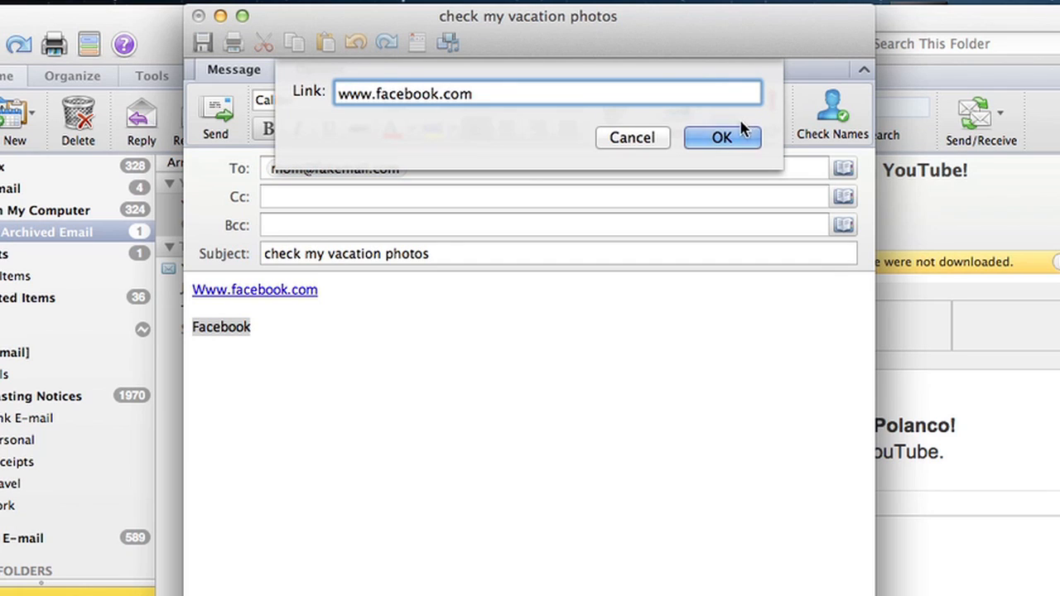
left_click(720, 137)
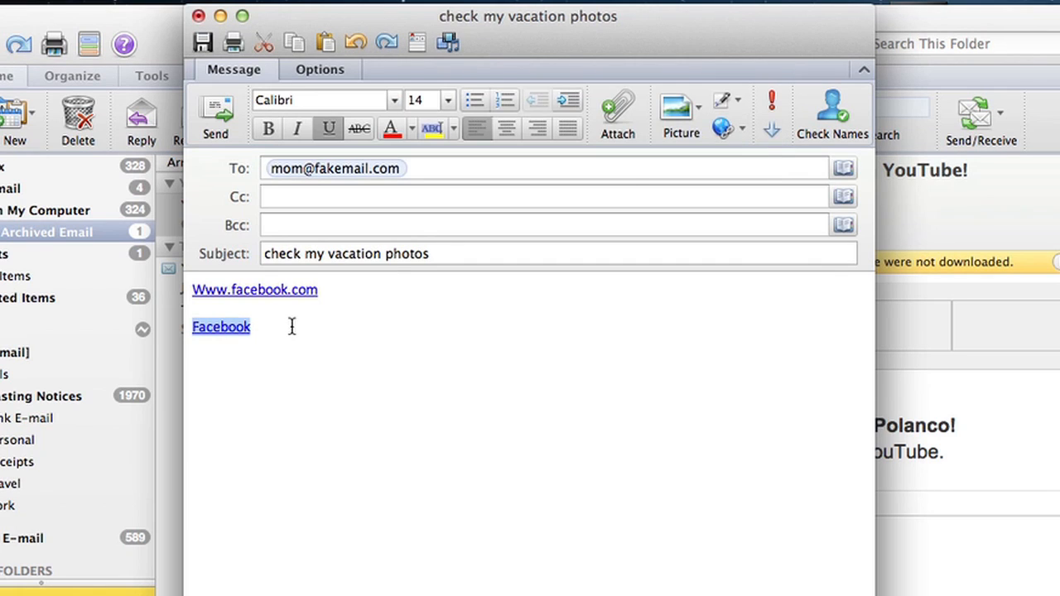
mouse_move(280, 325)
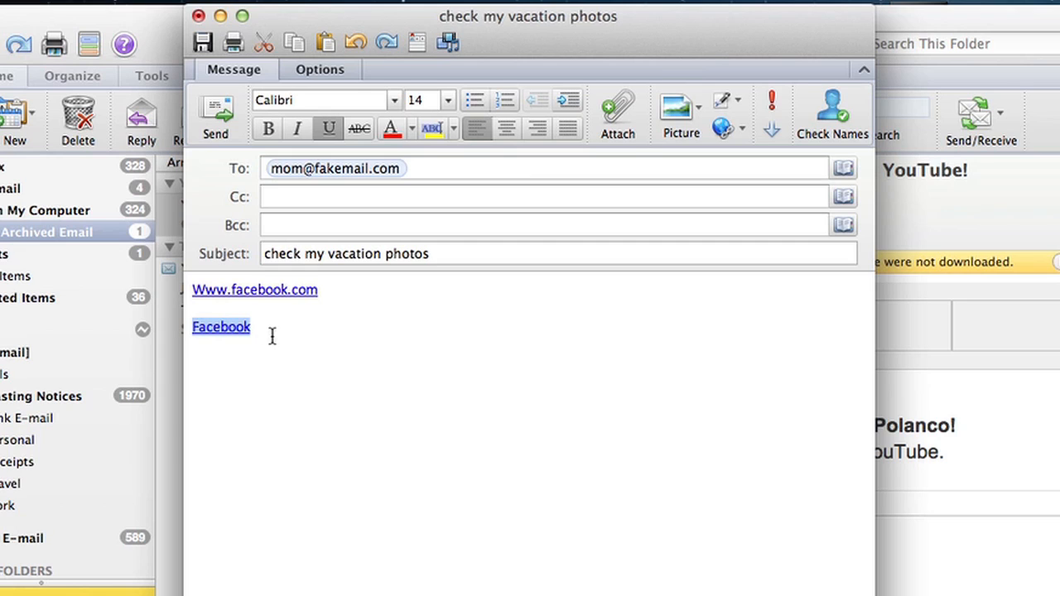
mouse_move(232, 339)
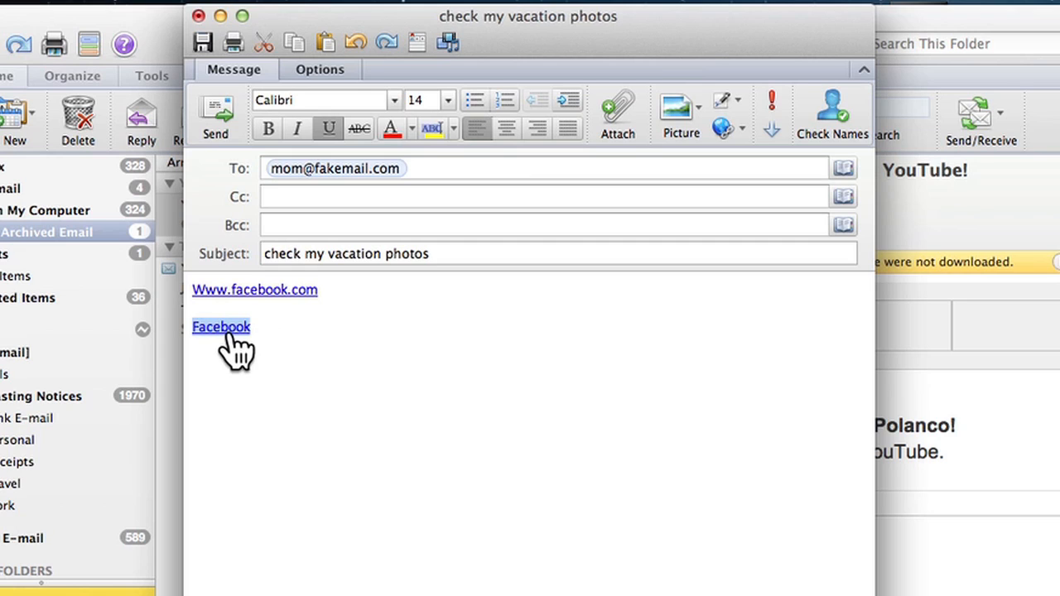
mouse_move(222, 326)
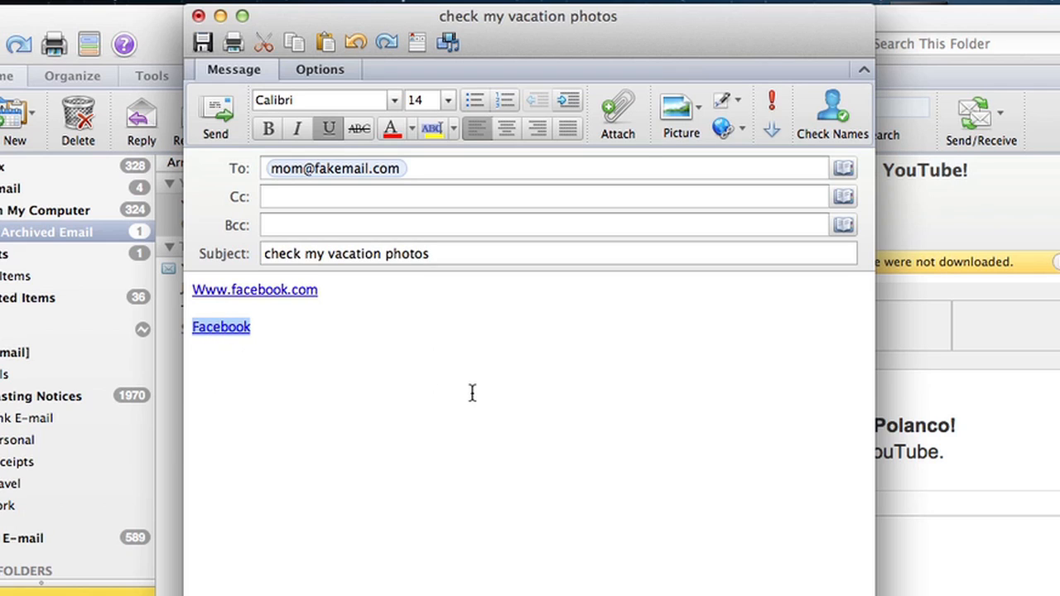
mouse_move(245, 343)
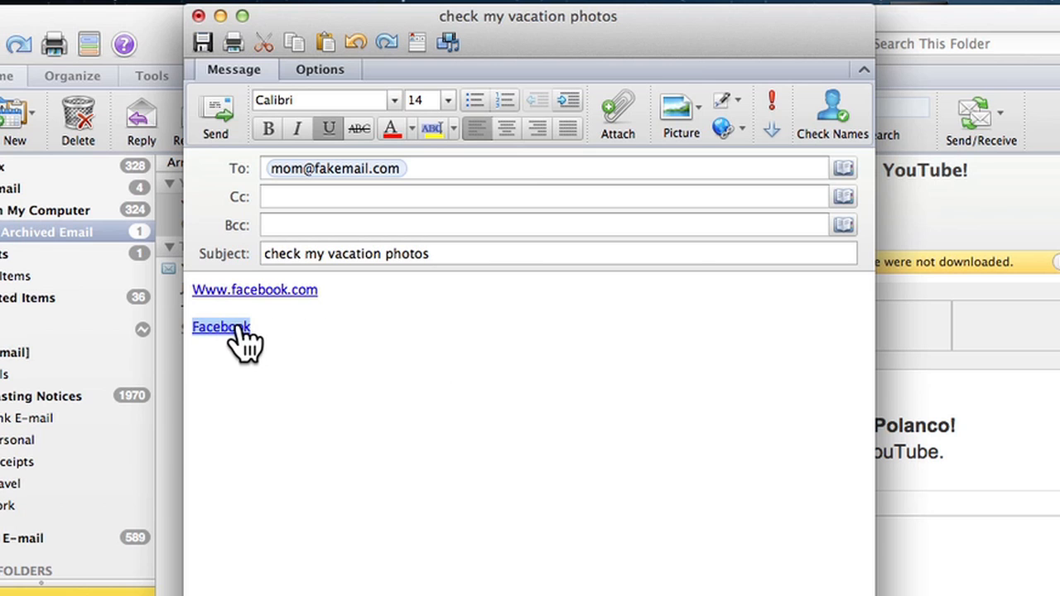